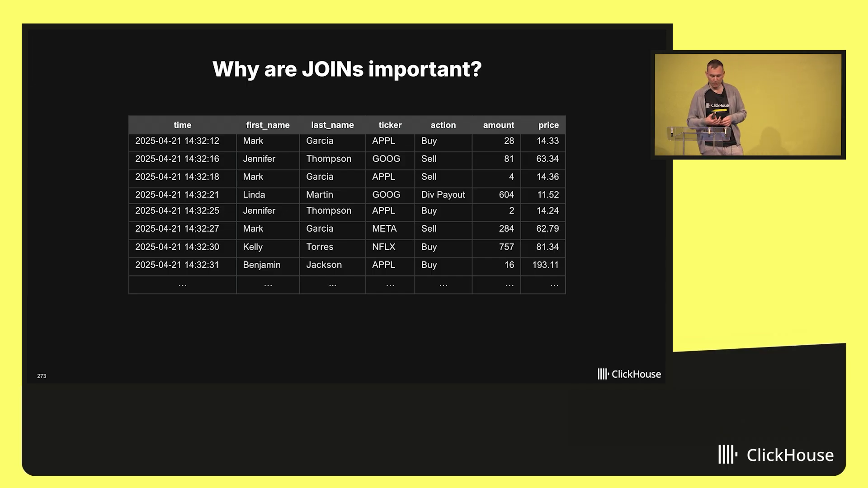
key("right")
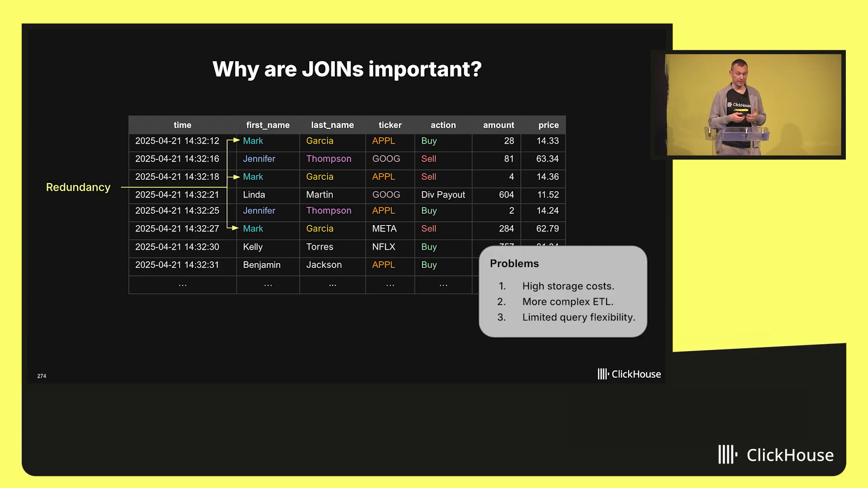
key("Right")
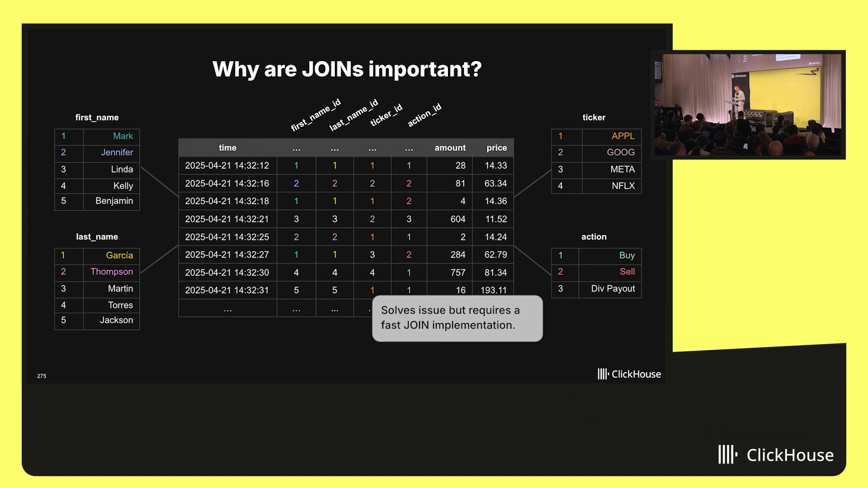
key("Right")
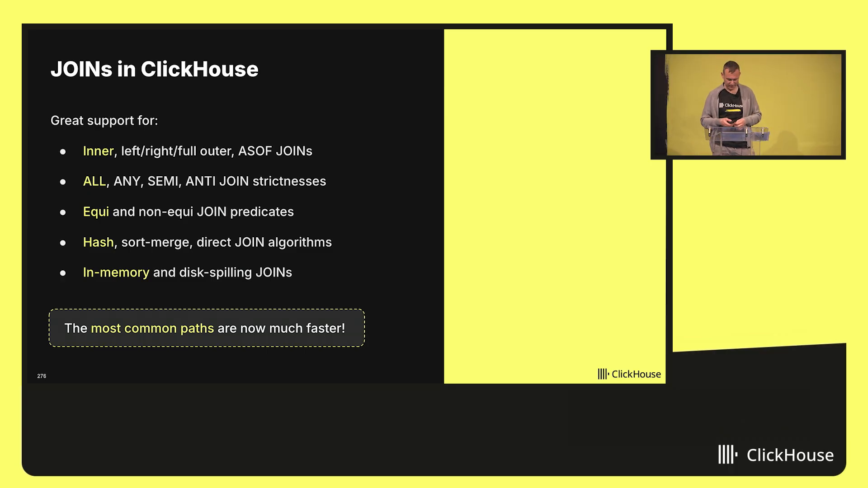
key("right")
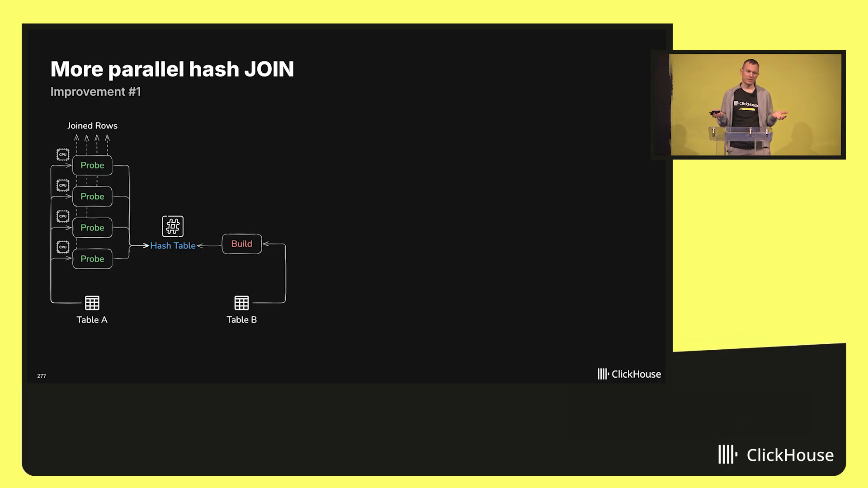
key("Right")
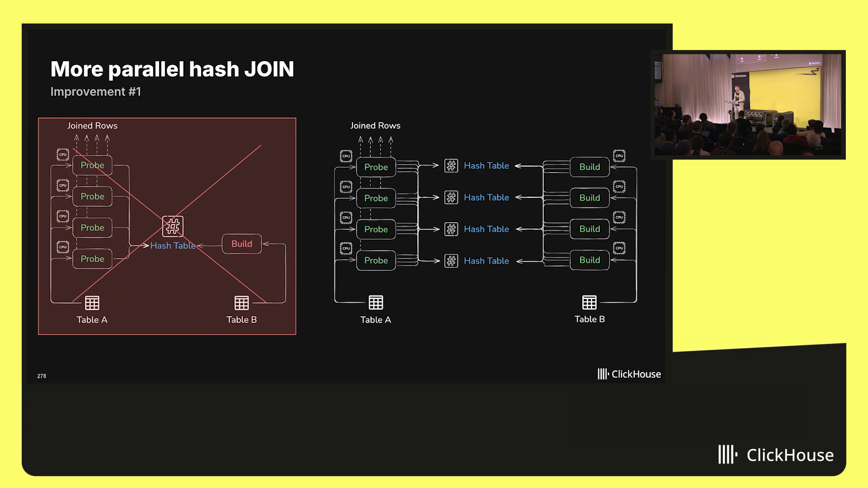
key("right")
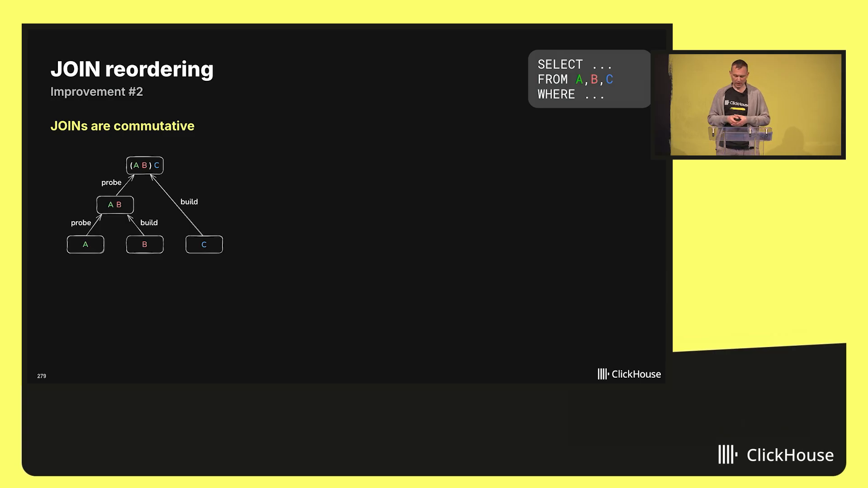
key("Right")
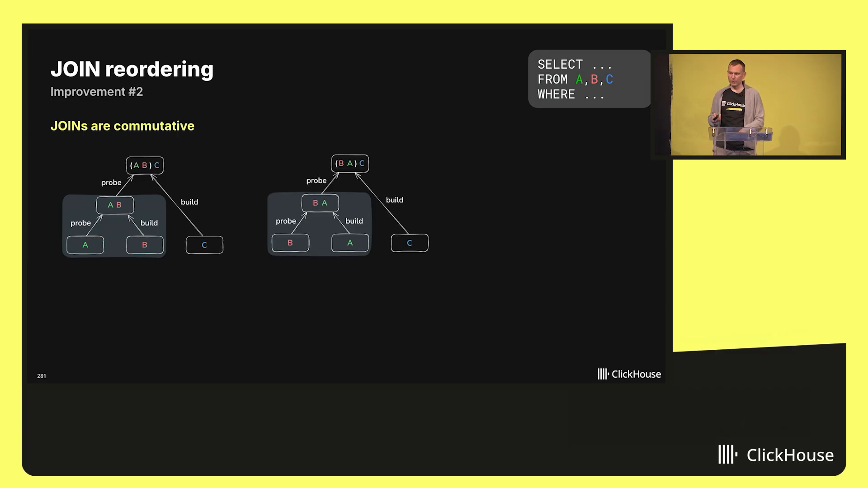
key("Right")
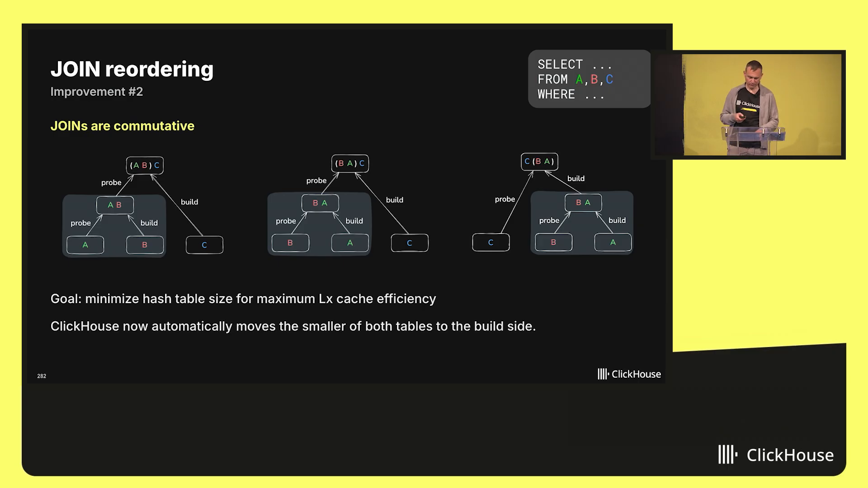
key("Right")
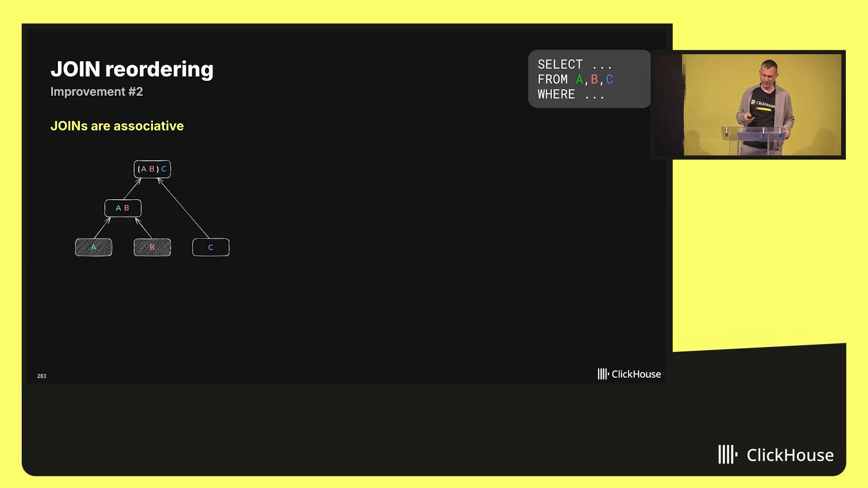
key("Right")
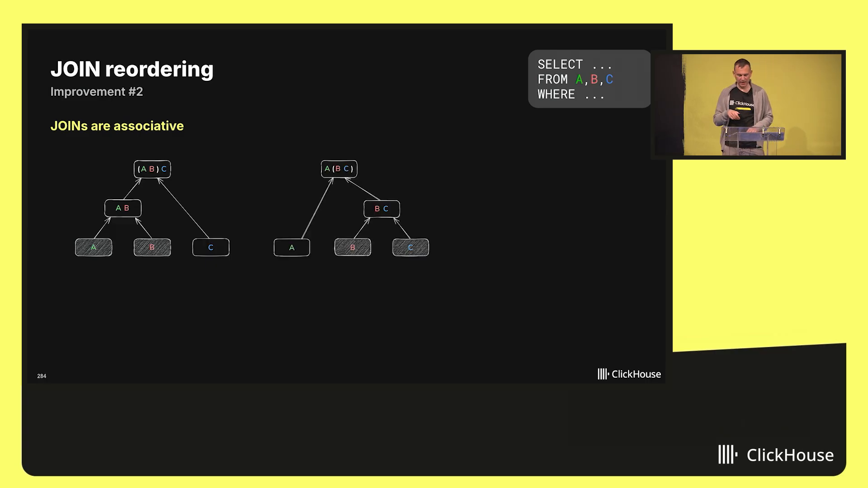
key("right")
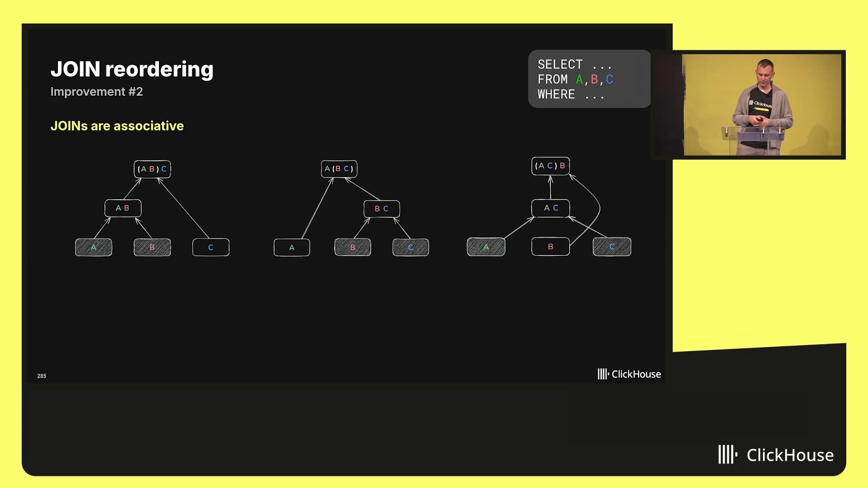
key("right")
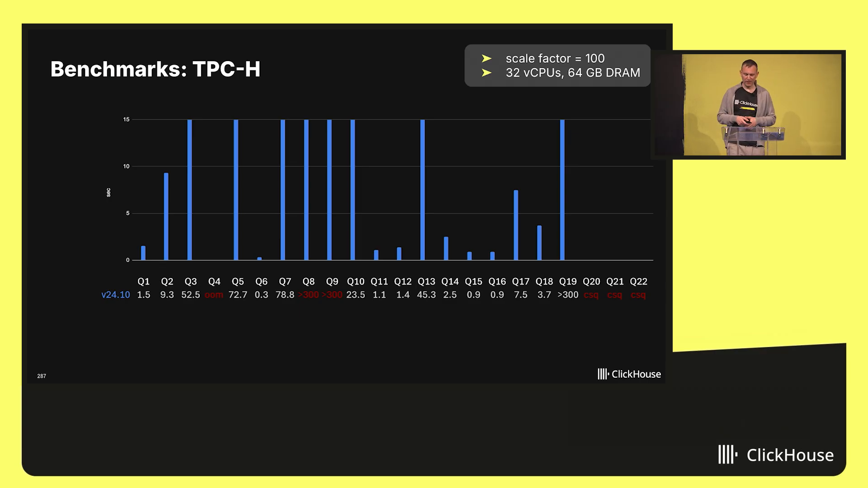
key("right")
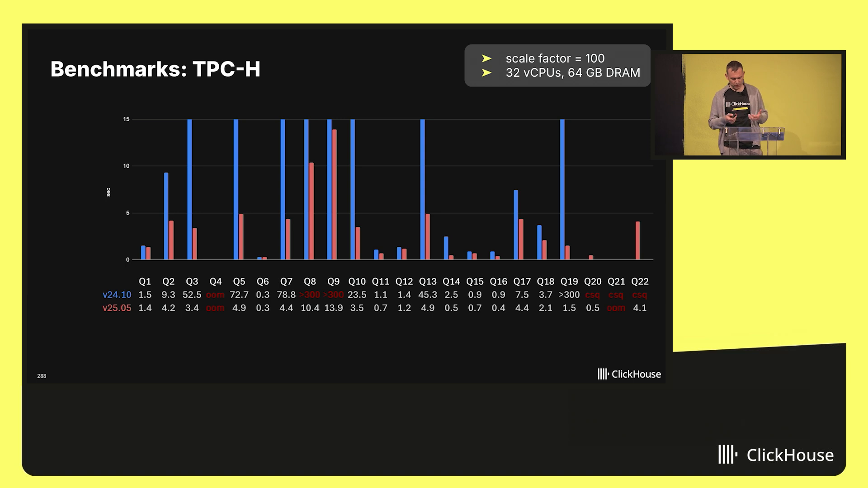